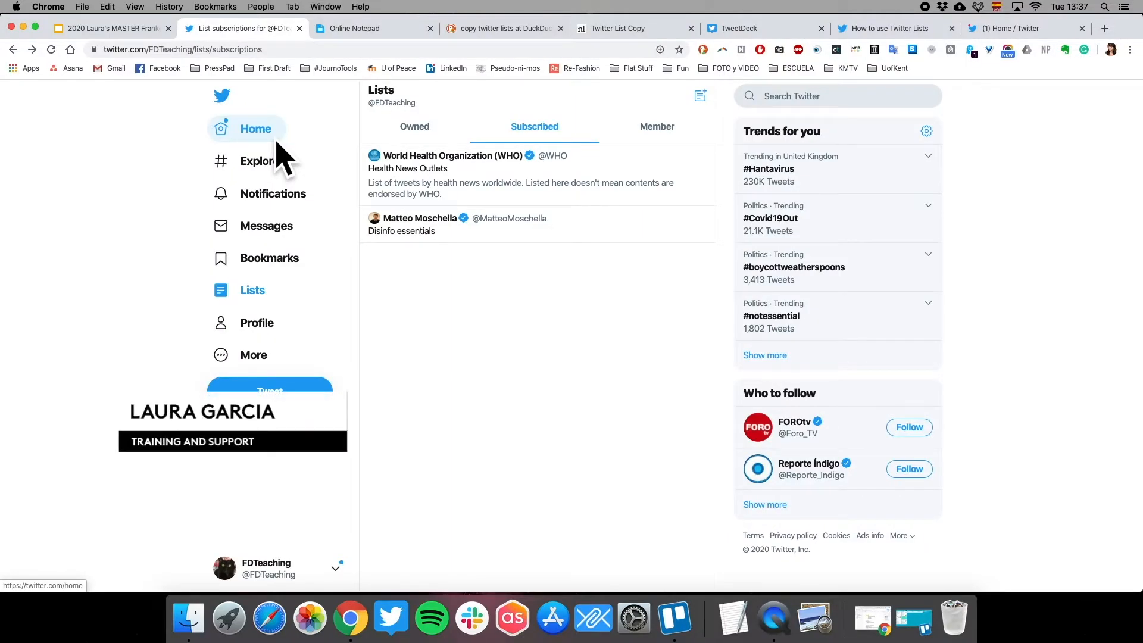
mouse_move(321, 149)
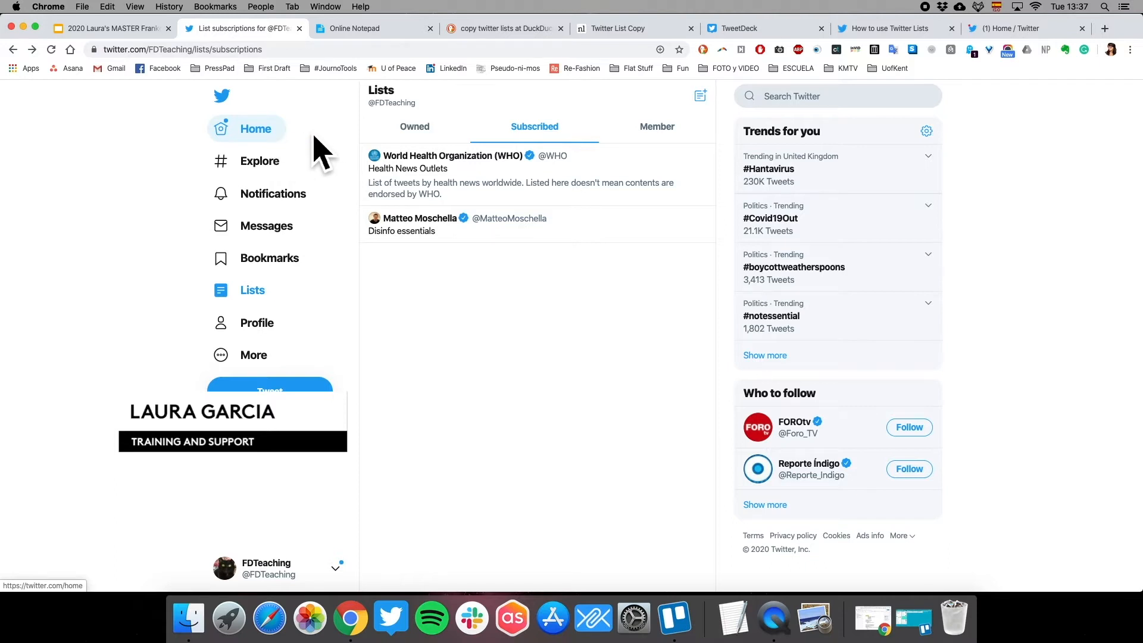
Bring up the Online Notepad tab holding the site:twitter.com/*/lists formula.
click(358, 28)
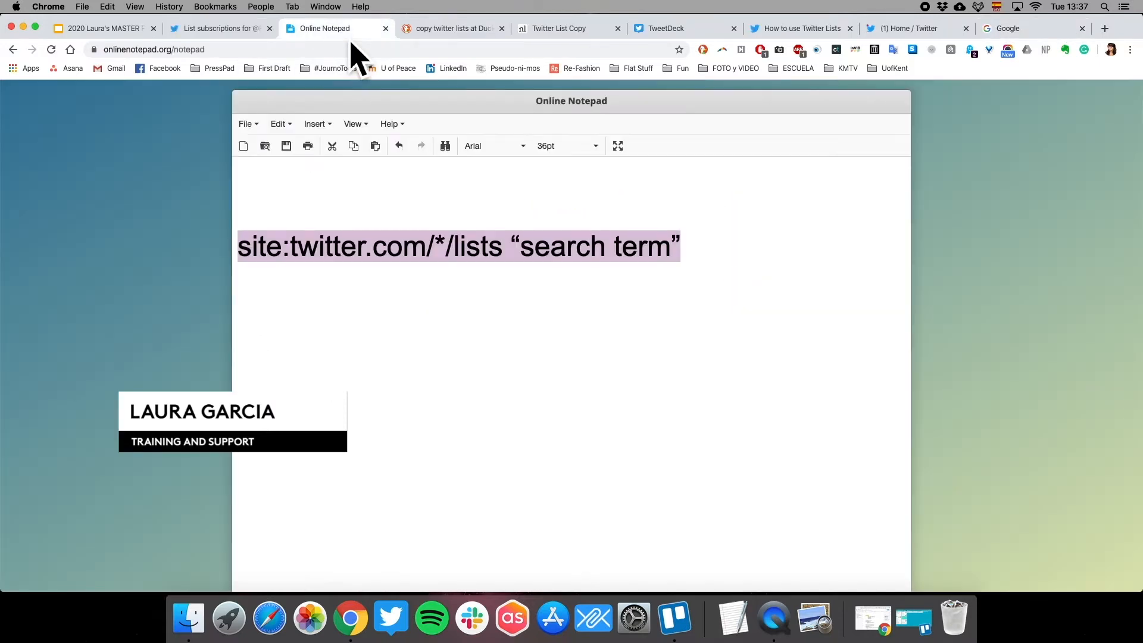
Highlight the site:twitter.com part and the asterisk wildcard in the formula.
click(430, 256)
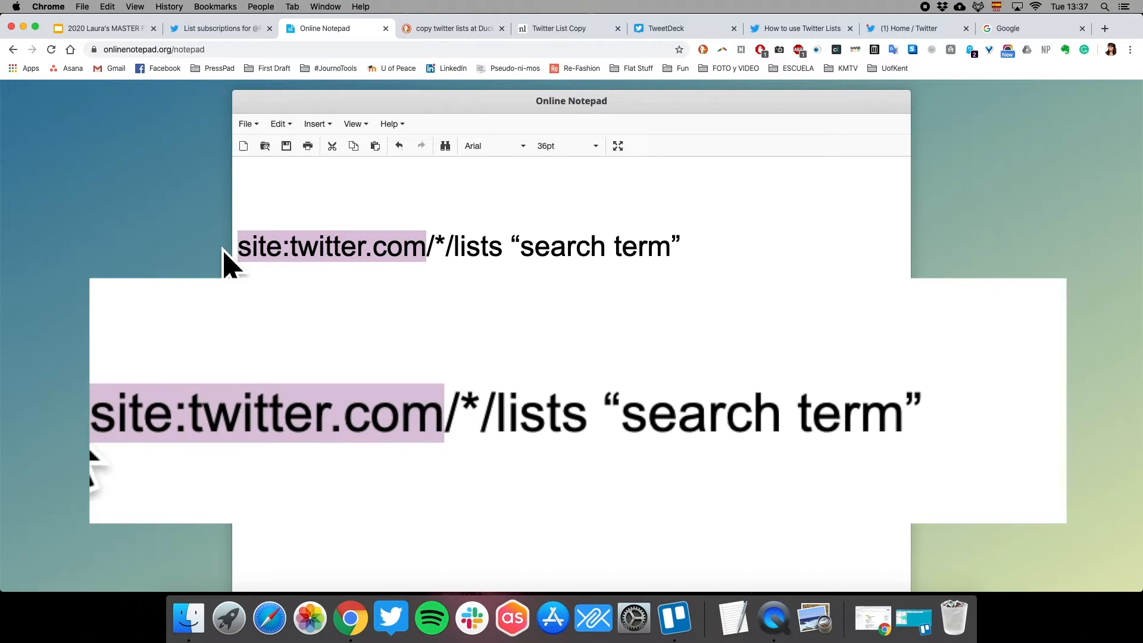
mouse_move(300, 219)
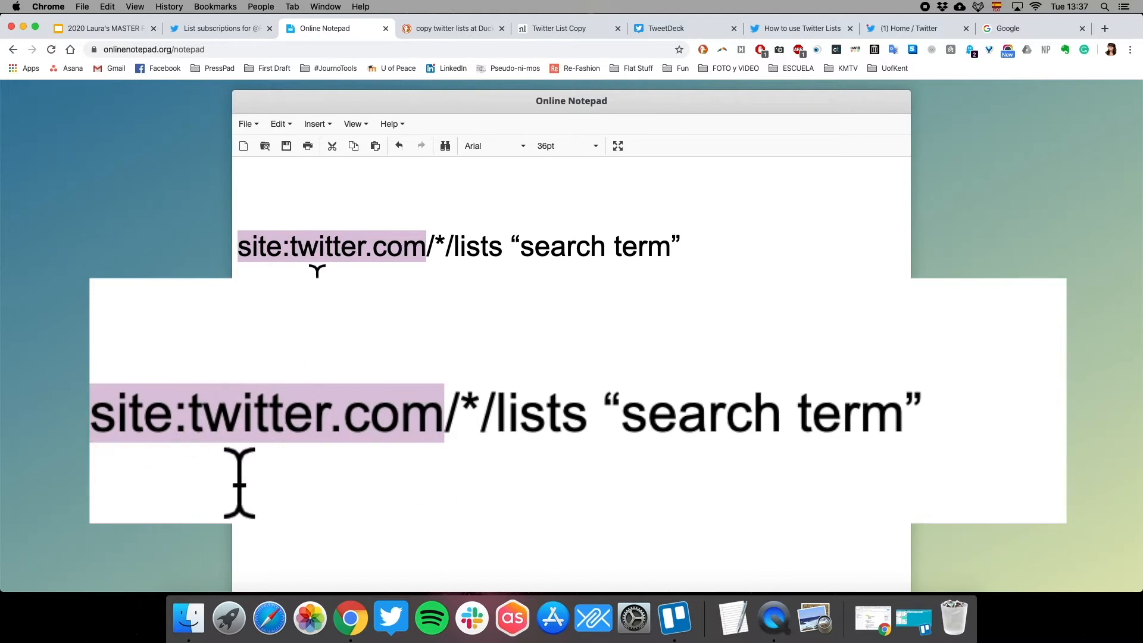
click(437, 412)
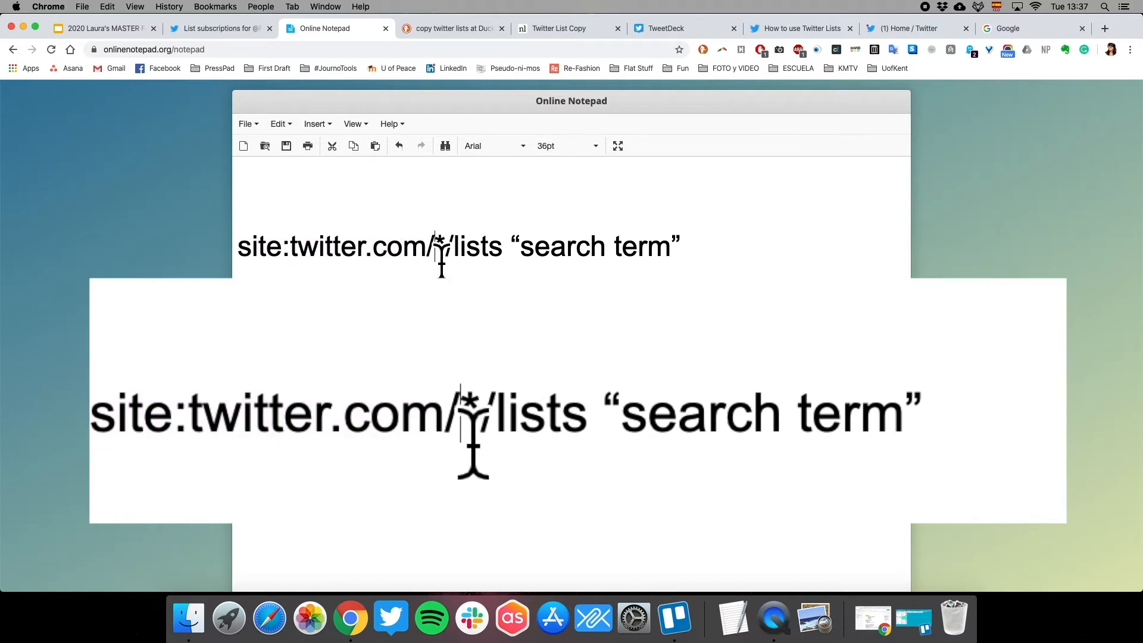
mouse_move(510, 477)
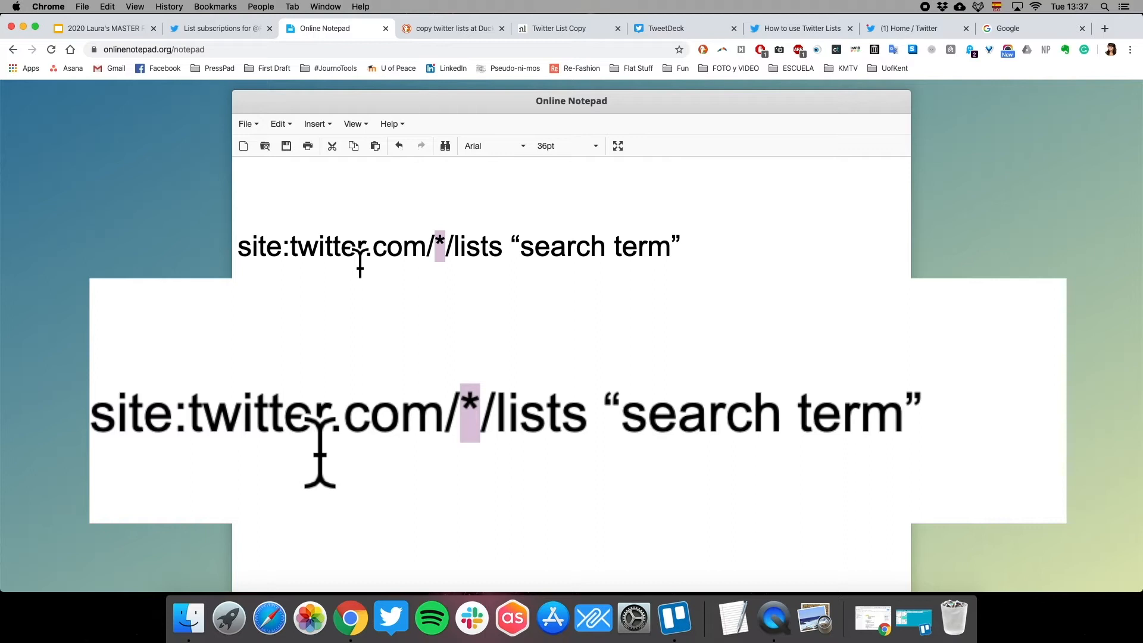
mouse_move(936, 485)
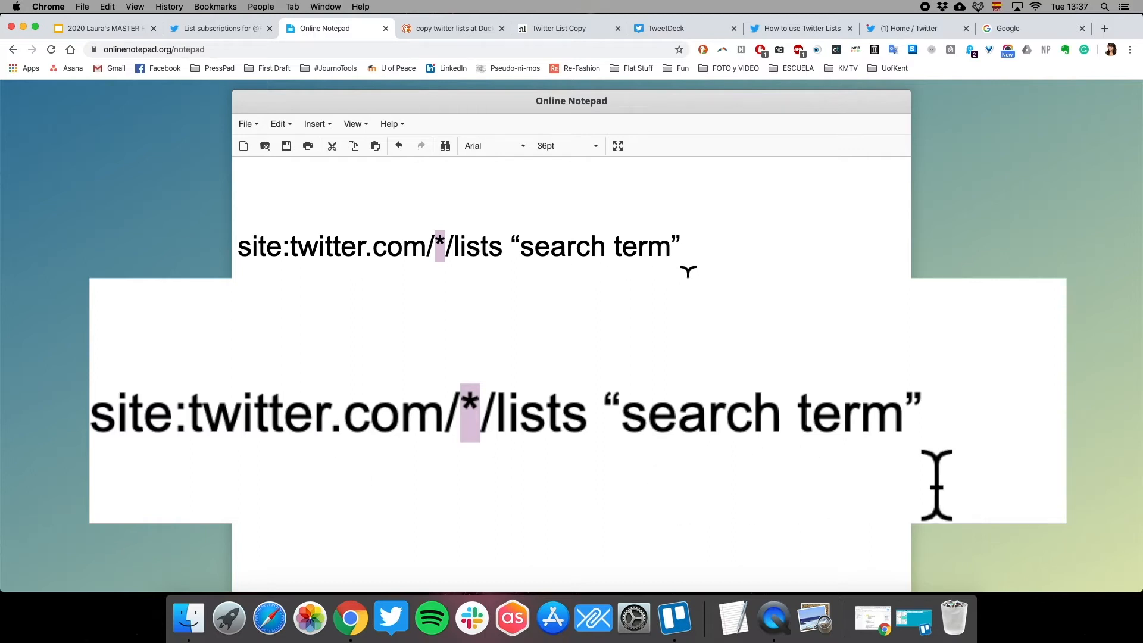
mouse_move(660, 467)
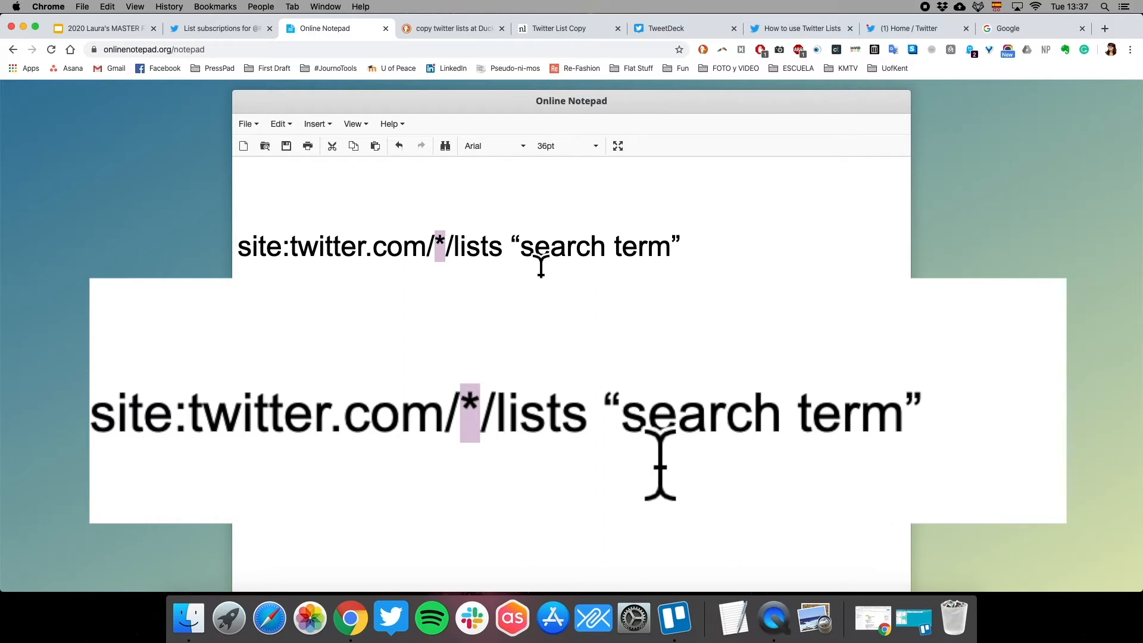
mouse_move(455, 259)
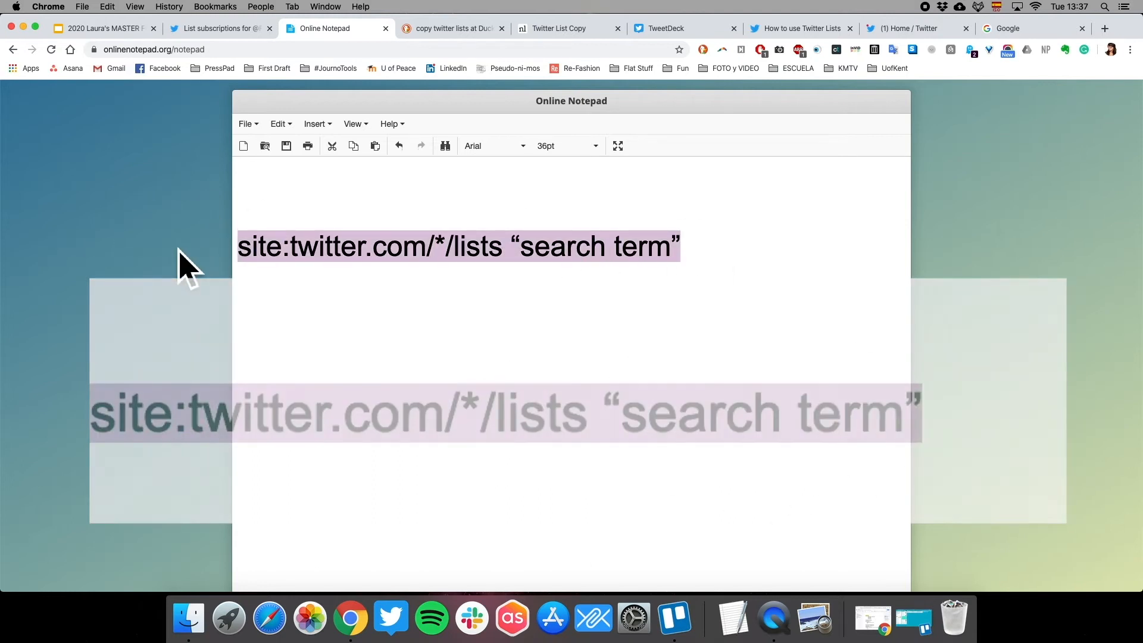
Search Google for site:twitter.com/*/lists health reporters.
click(1020, 29)
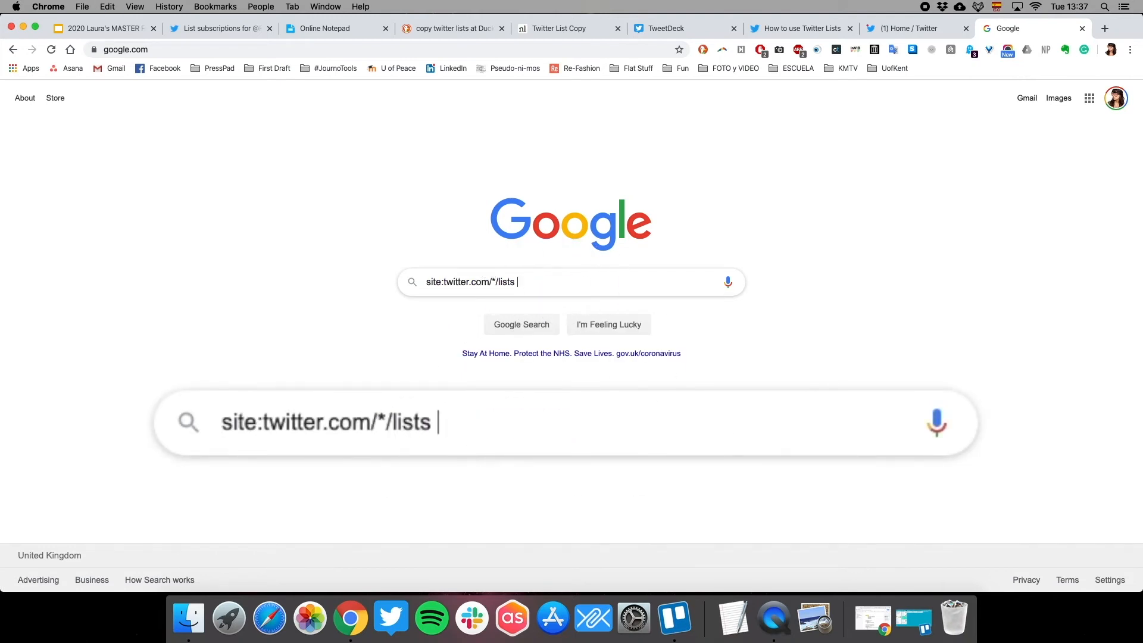
text(health r)
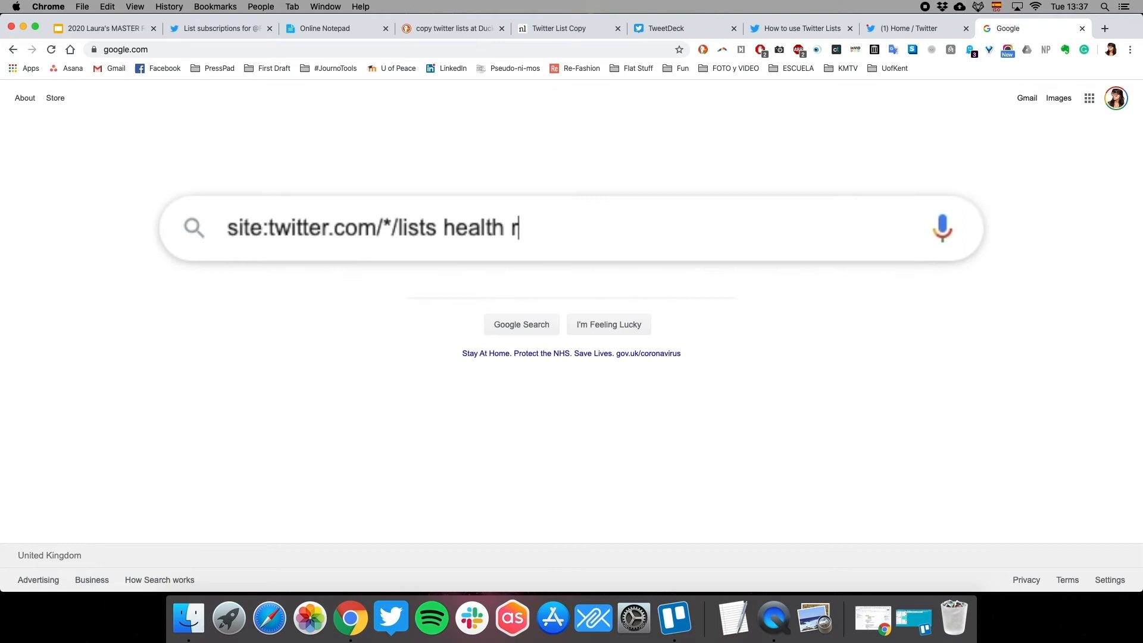
key(Return)
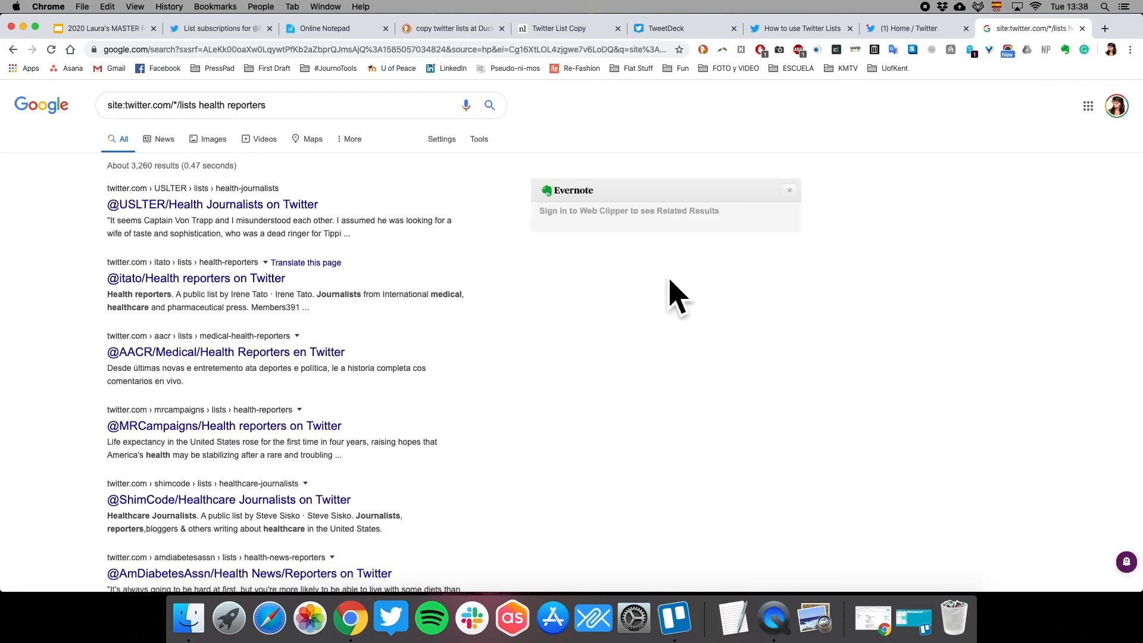
mouse_move(450, 333)
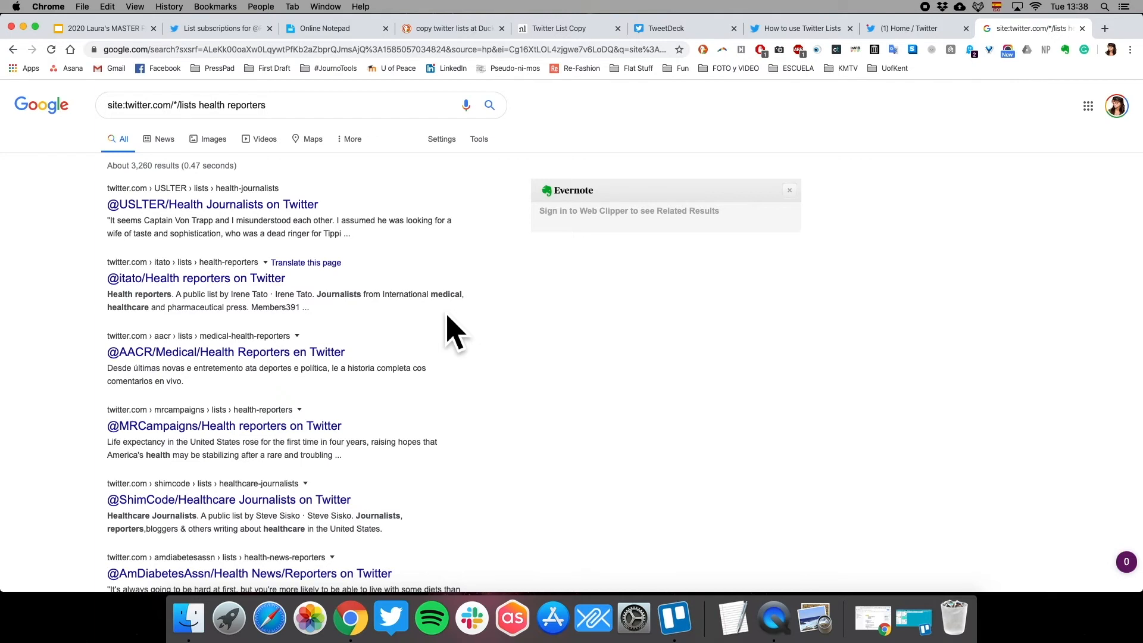
mouse_move(283, 122)
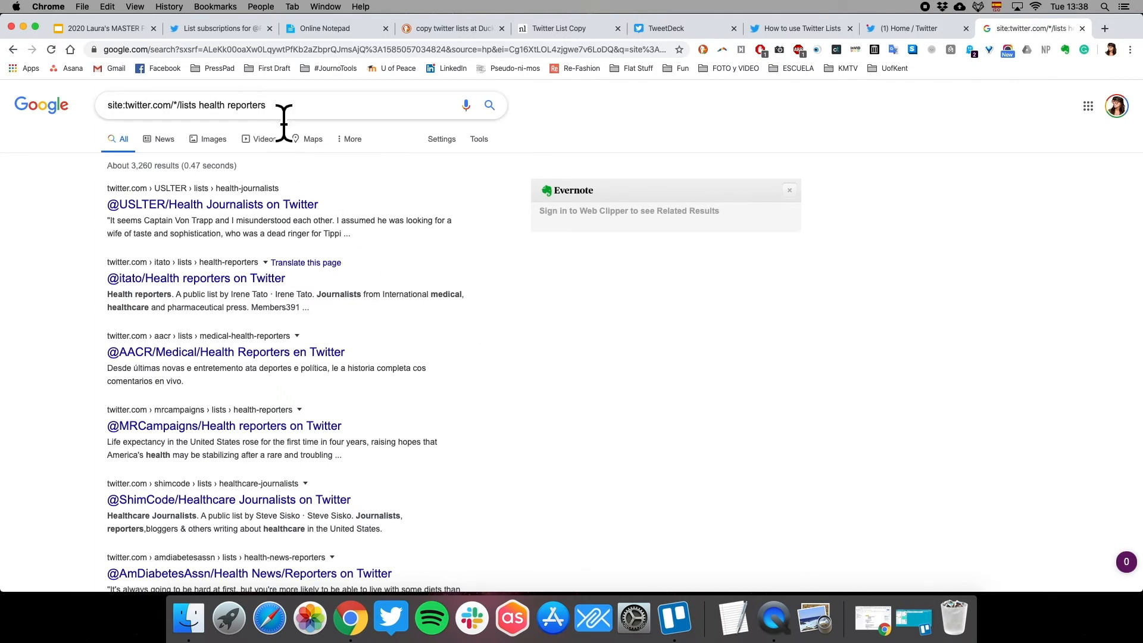
mouse_move(348, 230)
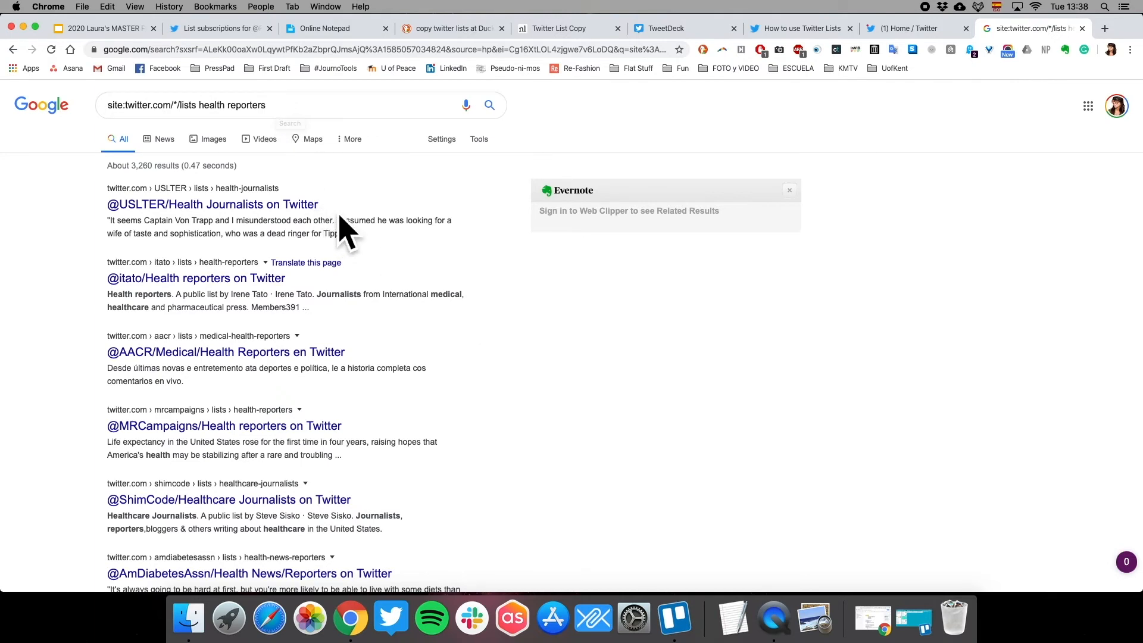
mouse_move(316, 298)
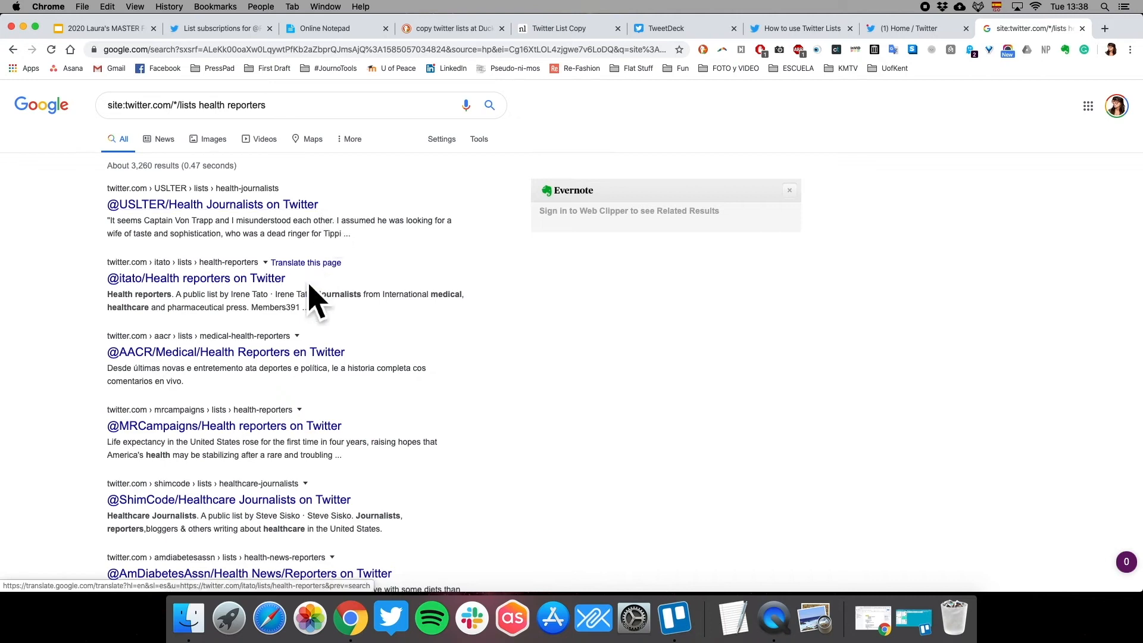
mouse_move(357, 362)
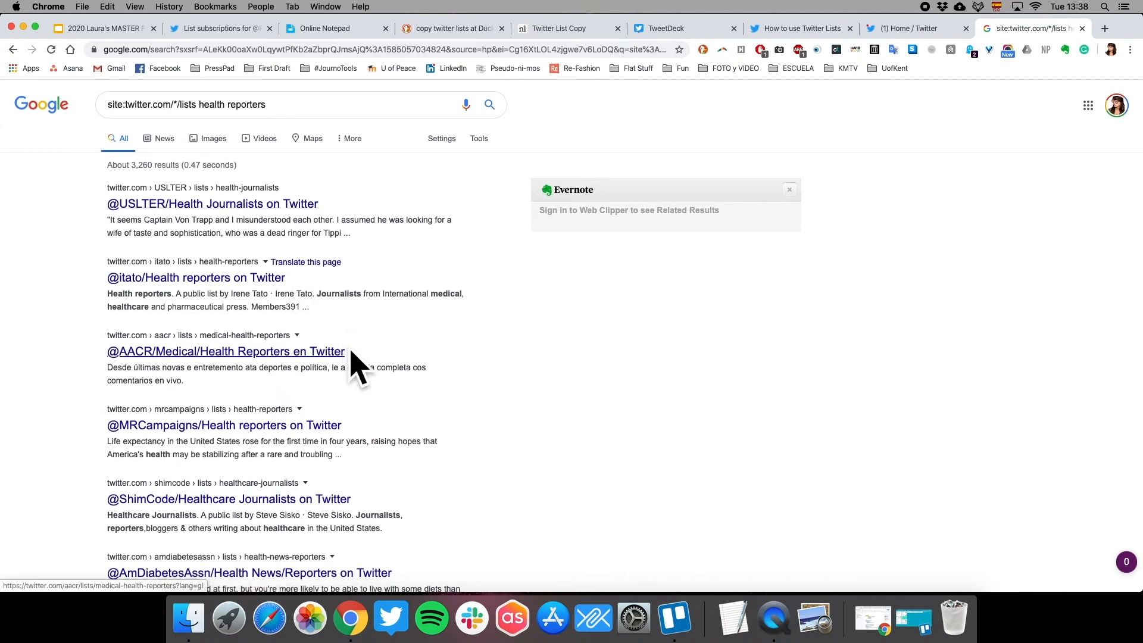
scroll(down, 3)
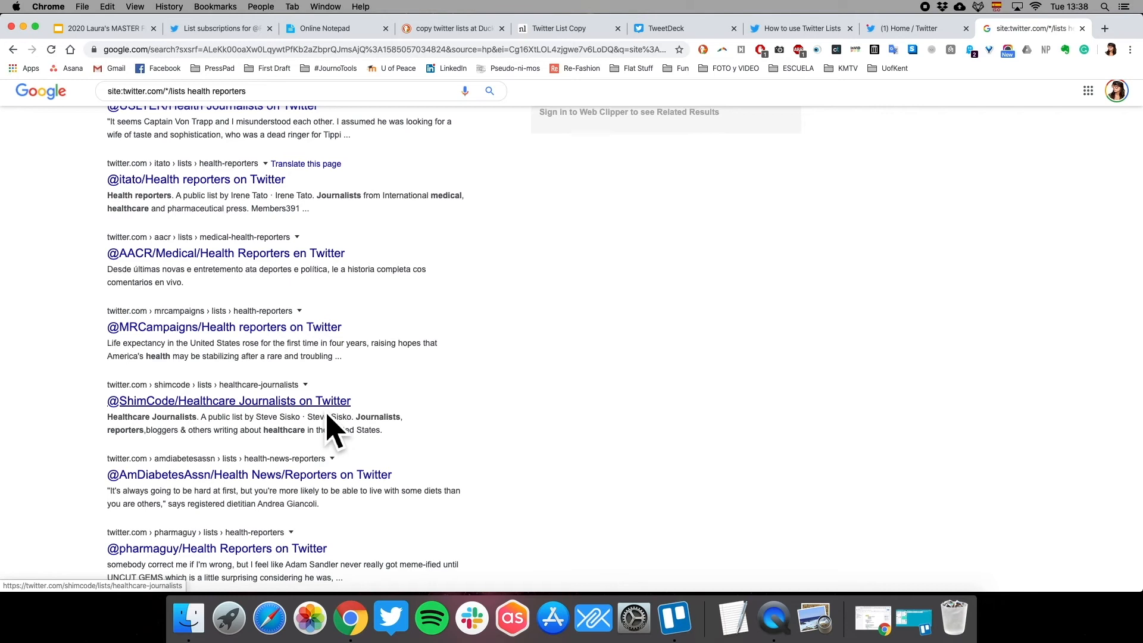
scroll(up, 3)
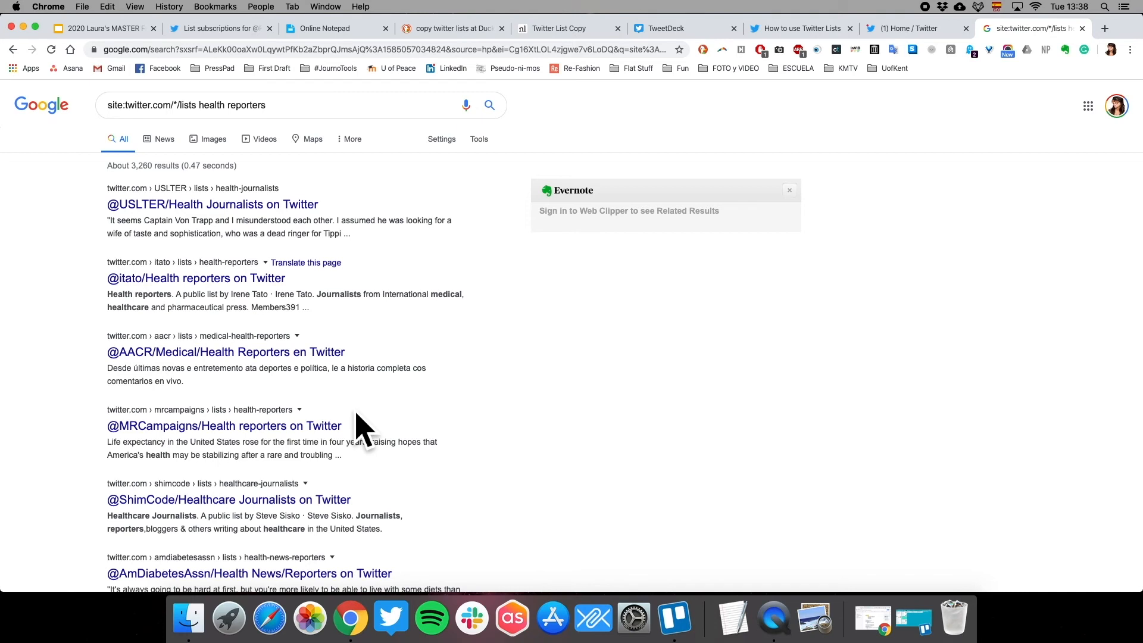
click(212, 205)
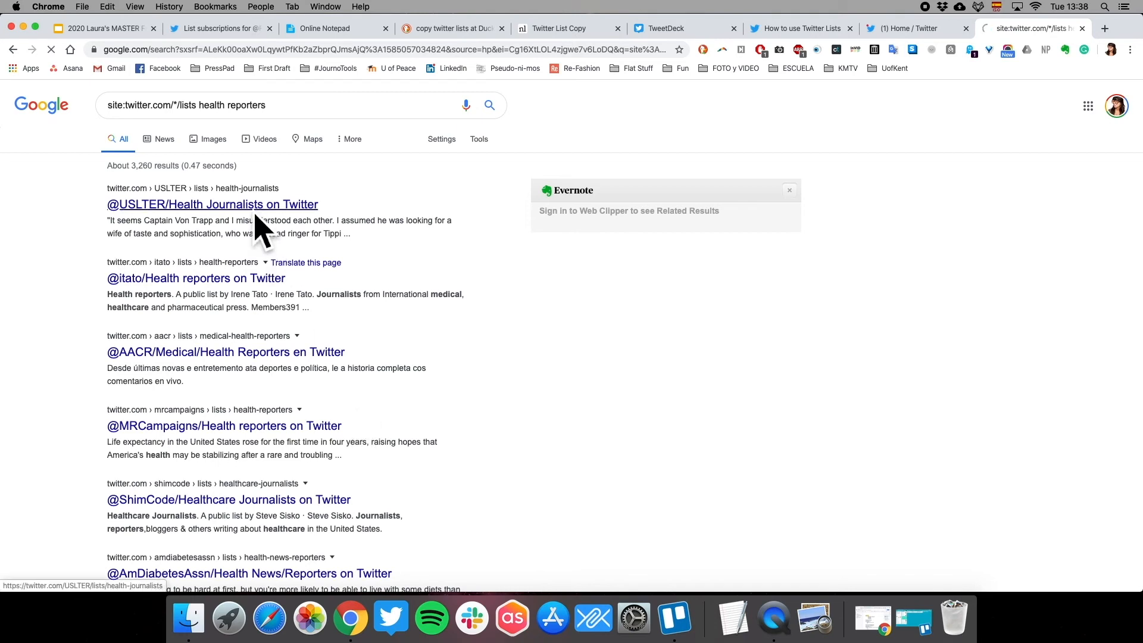
Look over USLTER's Health Journalists list page: 8 members, 0 subscribers, tweets.
click(212, 204)
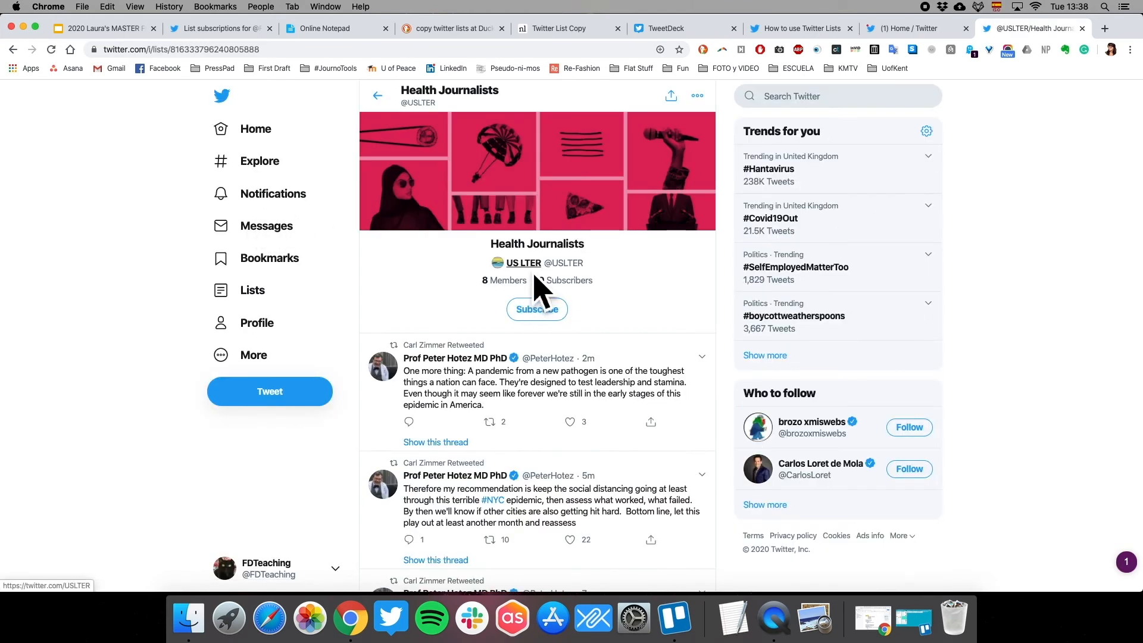
click(524, 262)
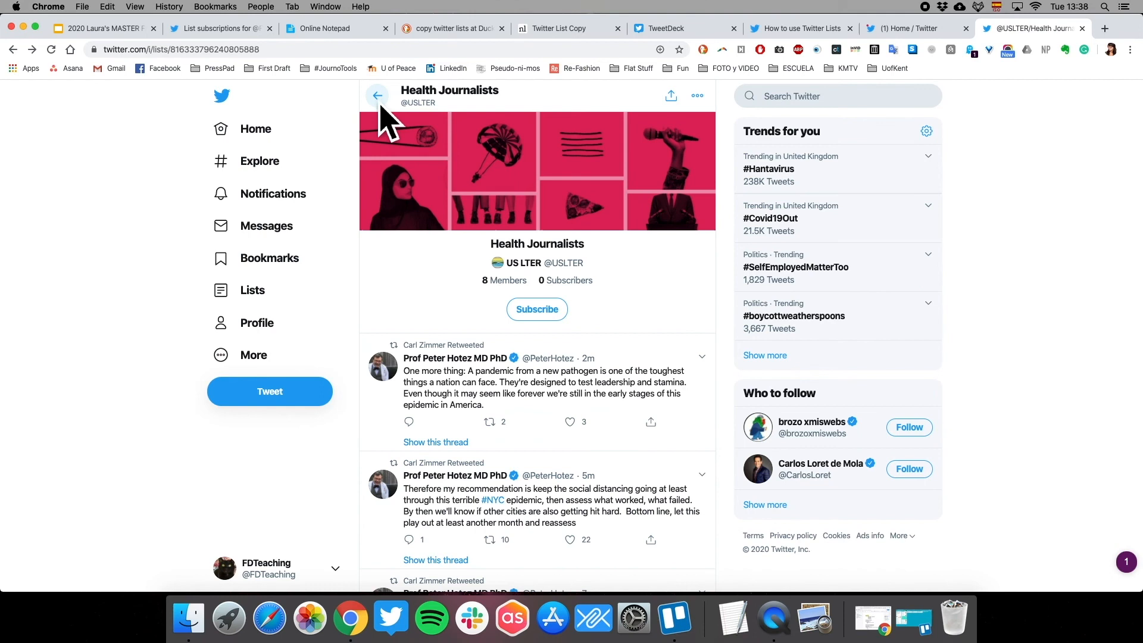
mouse_move(530, 310)
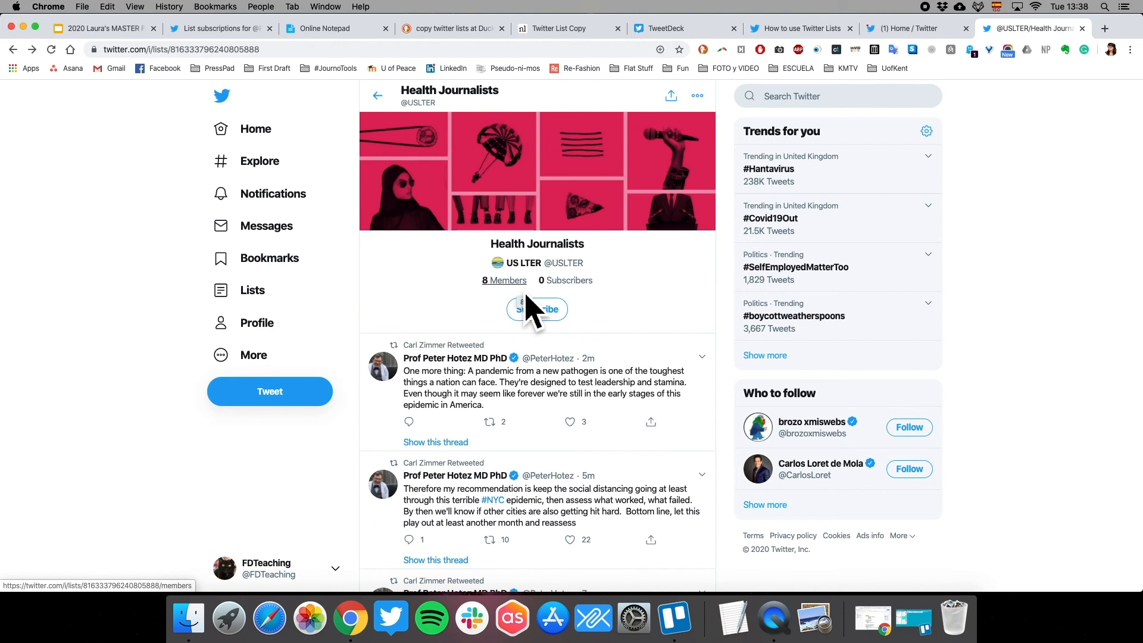
mouse_move(510, 328)
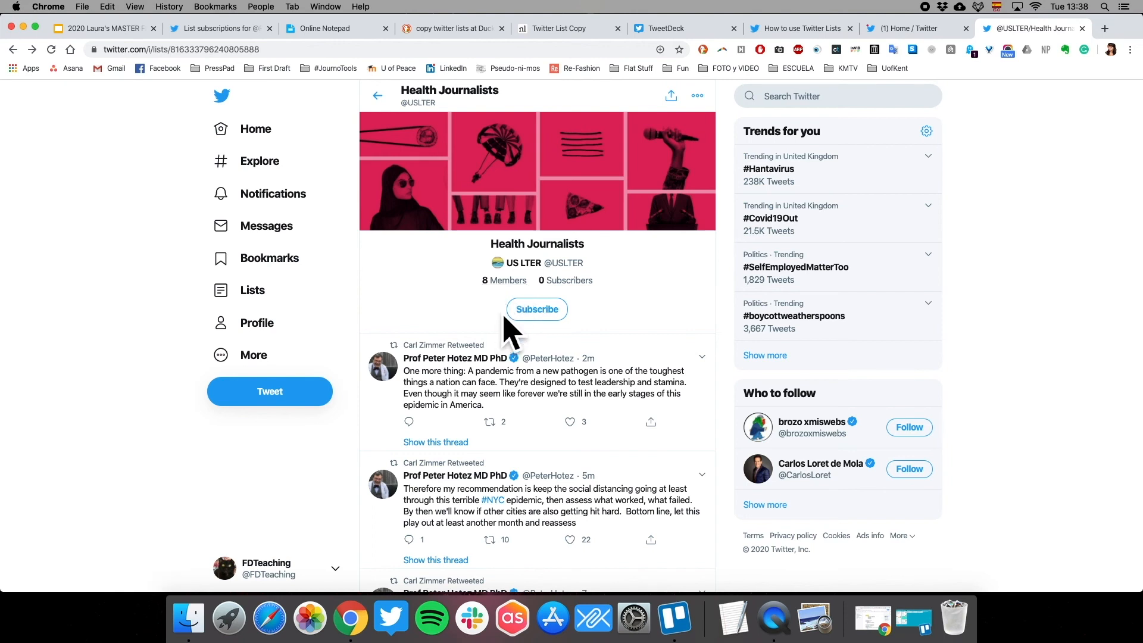